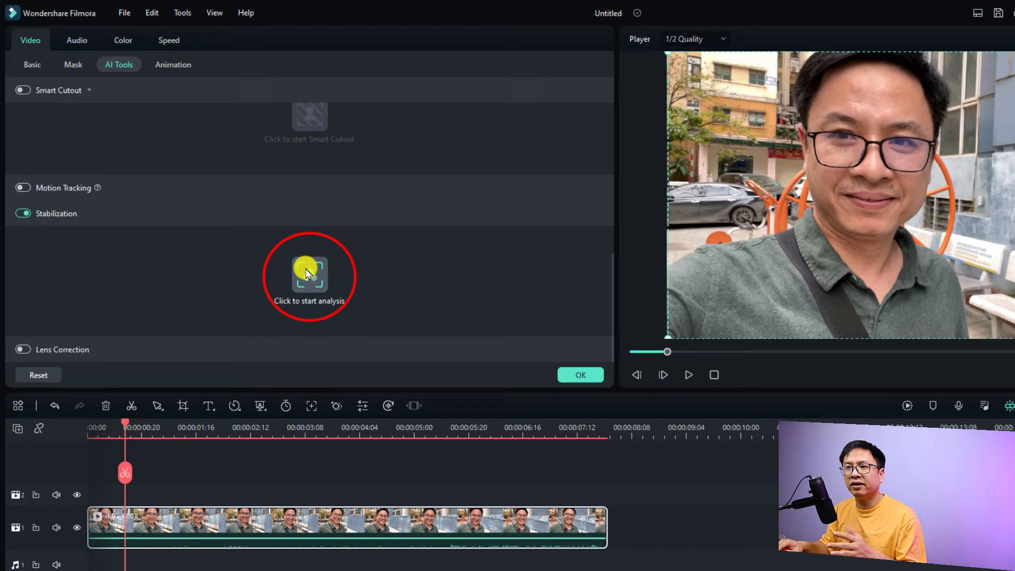
Step: Start the stabilization analysis on the clip from Video > AI Tools
{"action": "left_click", "coordinate": [309, 275]}
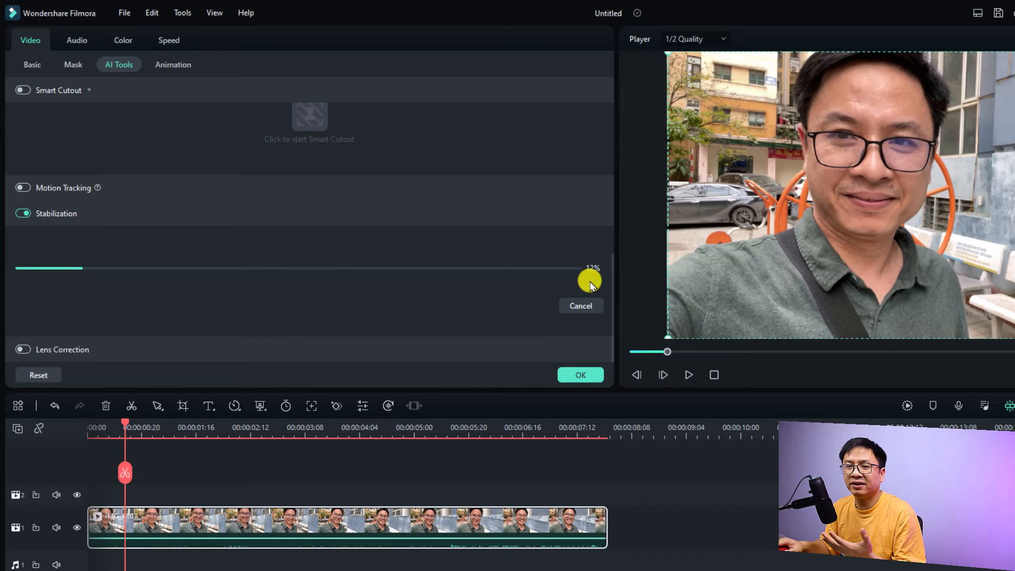